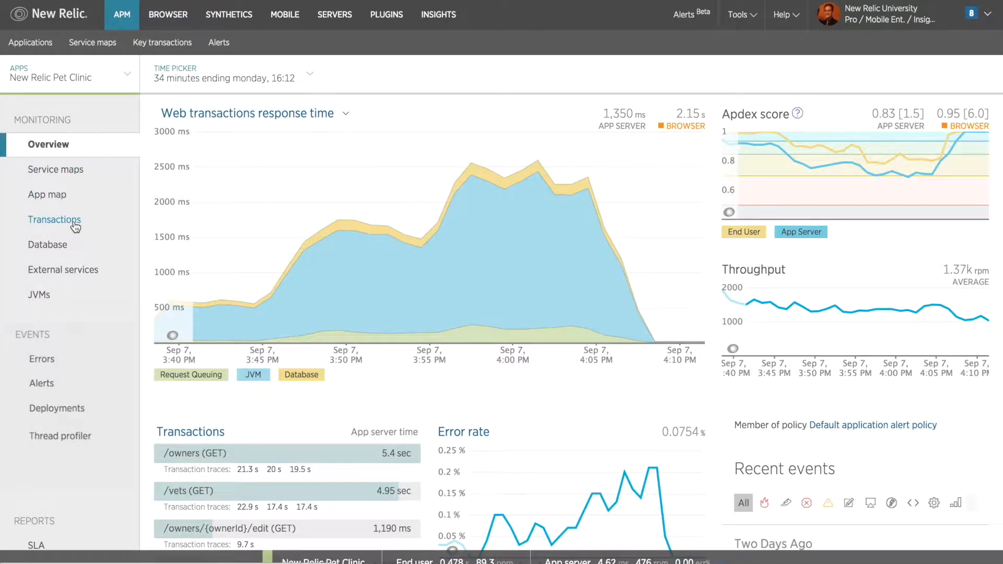
Open the Pet Clinic app's Transactions page from the Monitoring sidebar.
{"action": "left_click", "coordinate": [54, 219]}
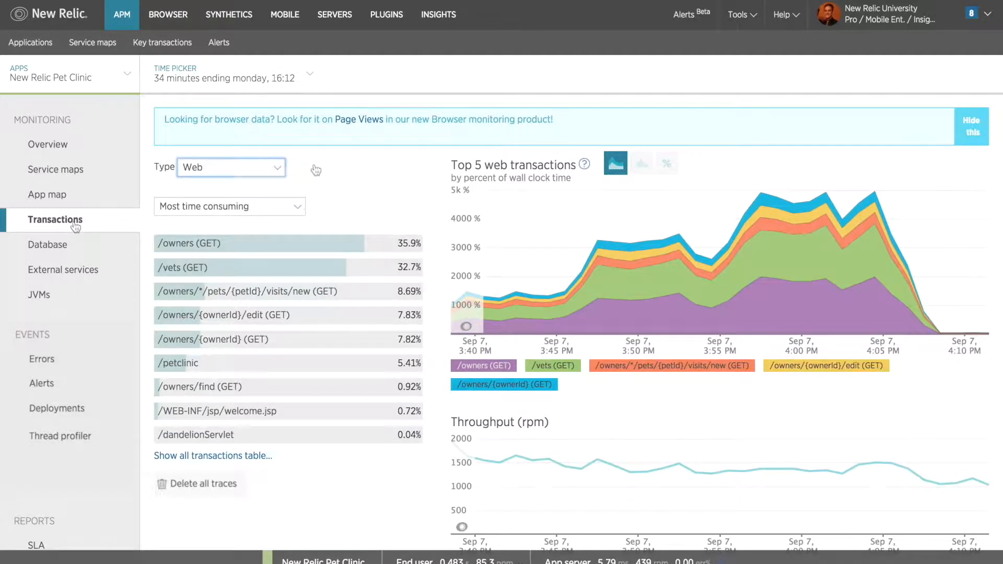
{"action": "left_click", "coordinate": [231, 167]}
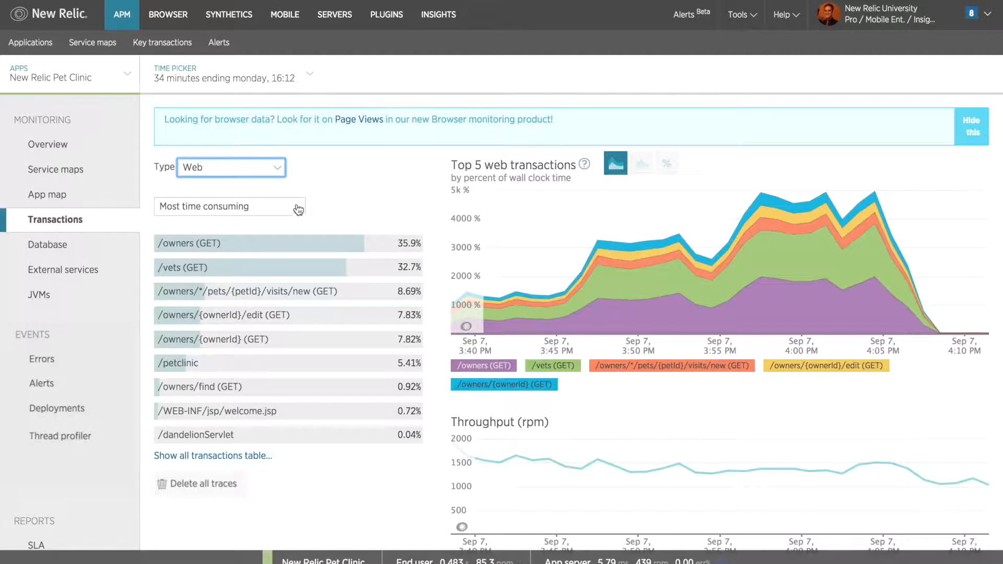
{"action": "left_click", "coordinate": [228, 206]}
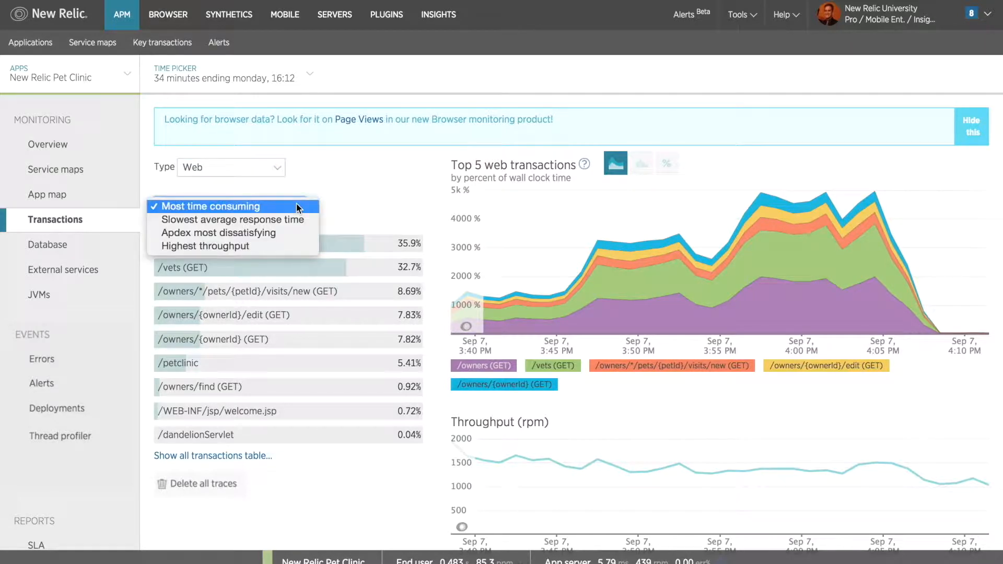
{"action": "mouse_move", "coordinate": [232, 219]}
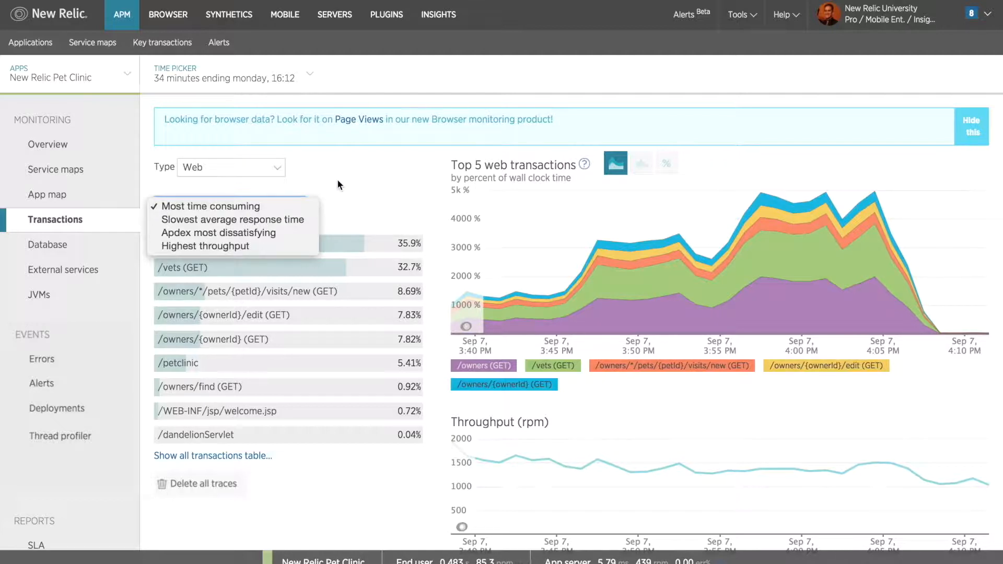
{"action": "left_click", "coordinate": [209, 206]}
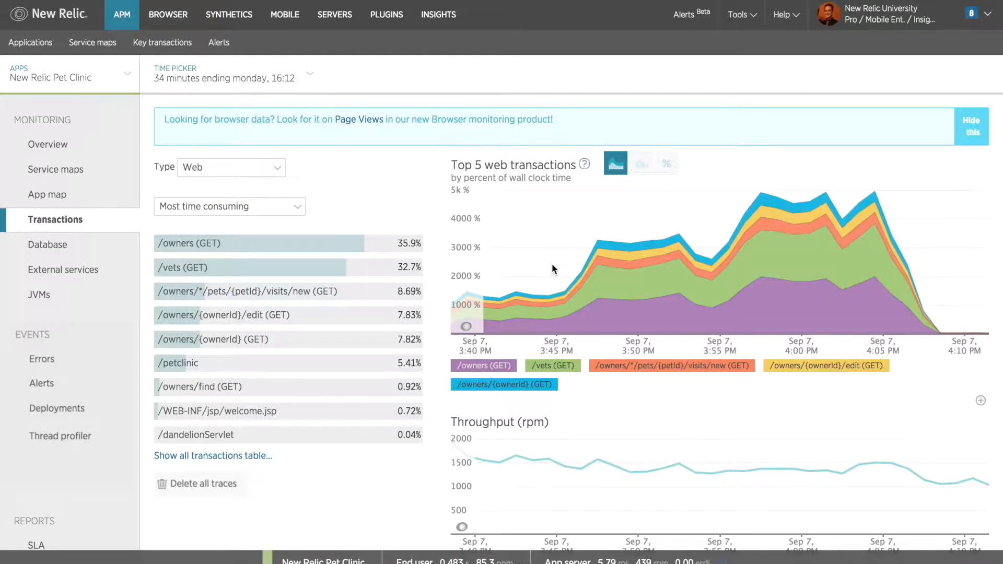
{"action": "mouse_move", "coordinate": [515, 332]}
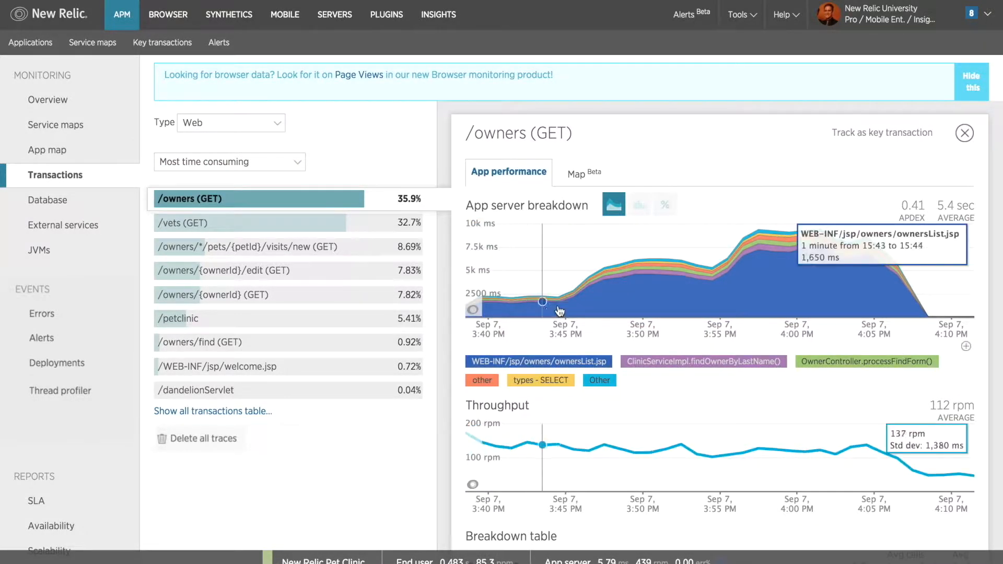
{"action": "mouse_move", "coordinate": [671, 294]}
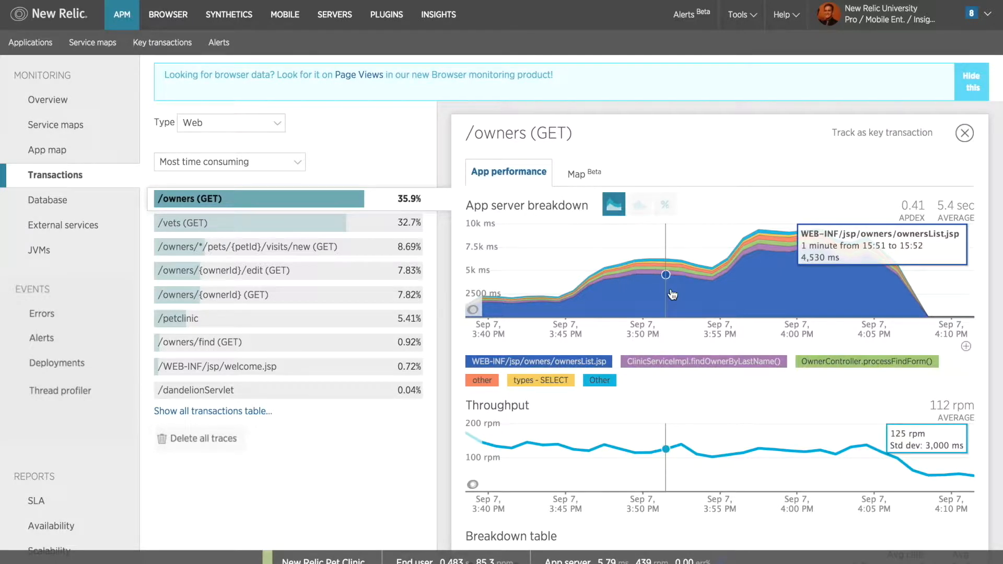
{"action": "mouse_move", "coordinate": [789, 252]}
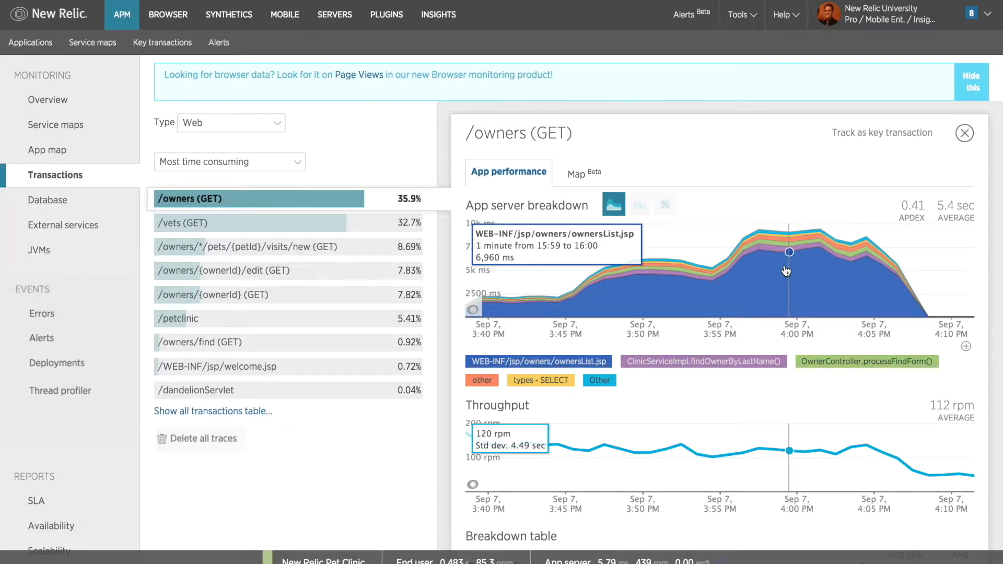
{"action": "mouse_move", "coordinate": [939, 395]}
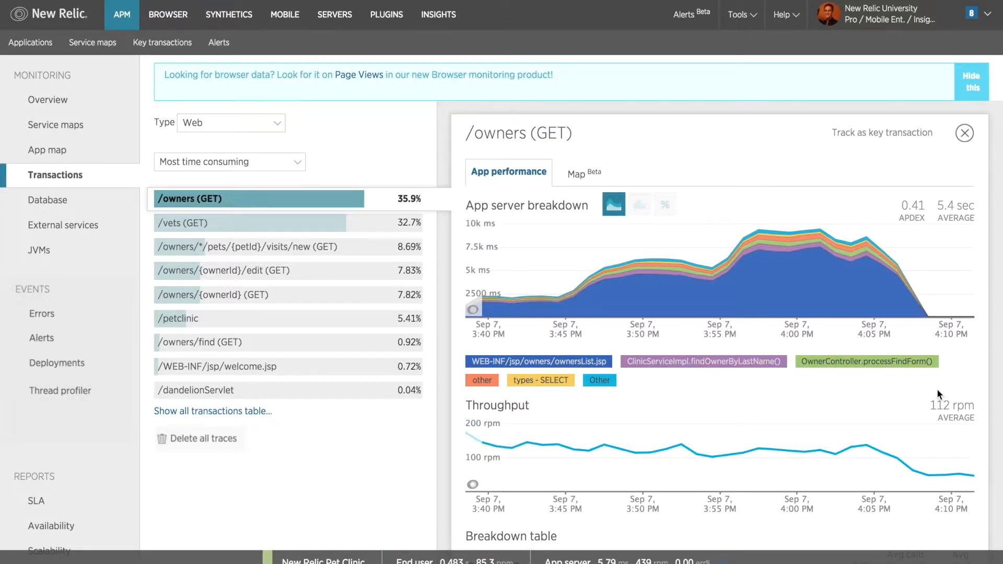
Scroll down to the /owners (GET) Breakdown table showing ownersList.jsp at about 75%.
{"action": "scroll", "scroll_direction": "down", "scroll_amount": 3}
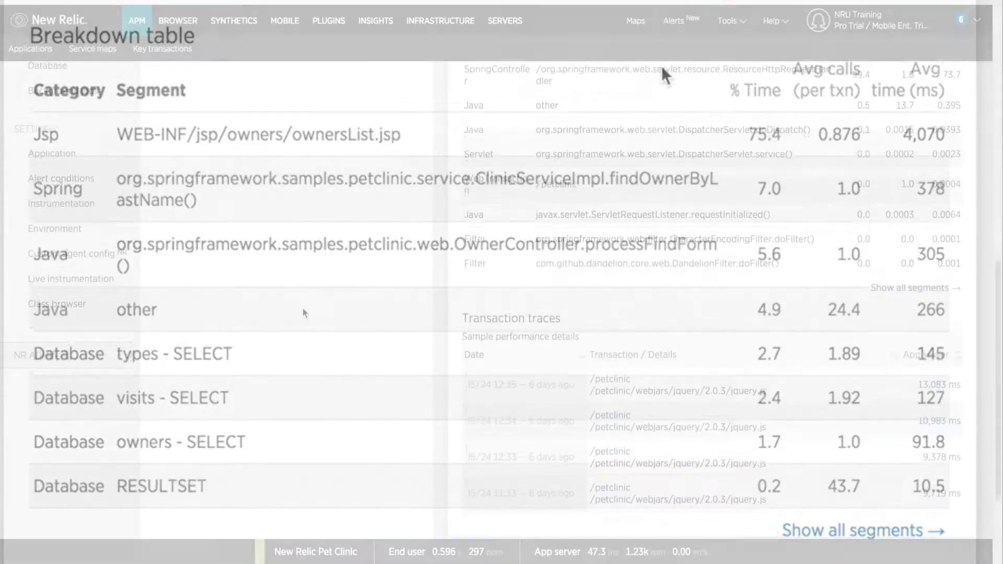
Scroll down to the Transaction traces list of 9–13 second /petclinic samples.
{"action": "scroll", "scroll_direction": "down", "scroll_amount": 3}
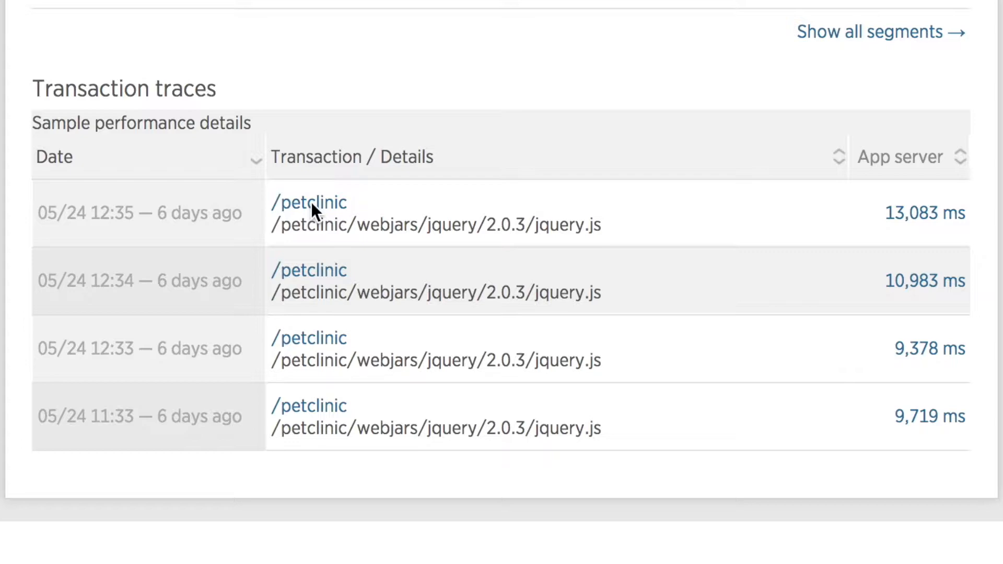
{"action": "mouse_move", "coordinate": [311, 211]}
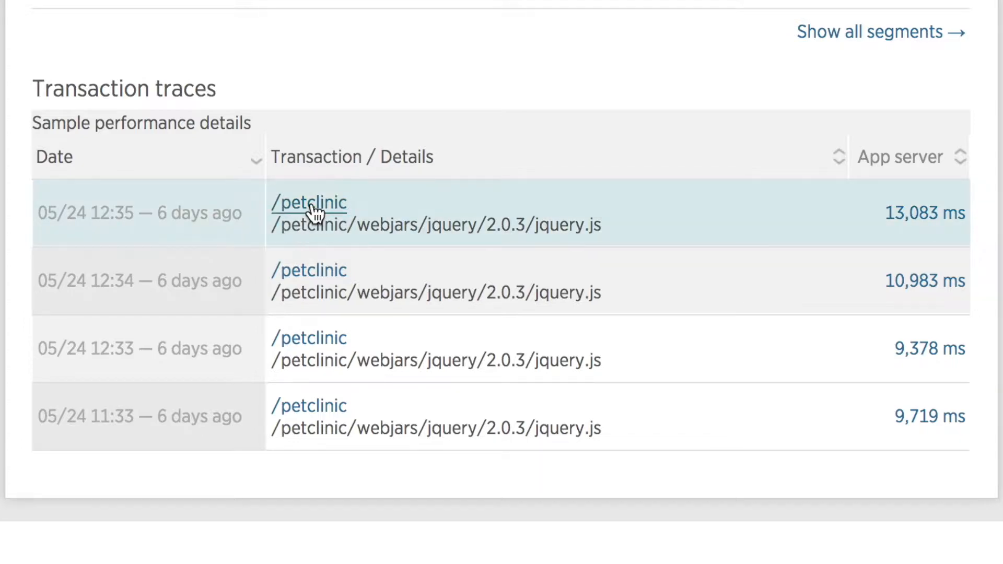
Open the 21,300 ms trace and scroll its Summary showing ownersList.jsp at 70%.
{"action": "left_click", "coordinate": [309, 203]}
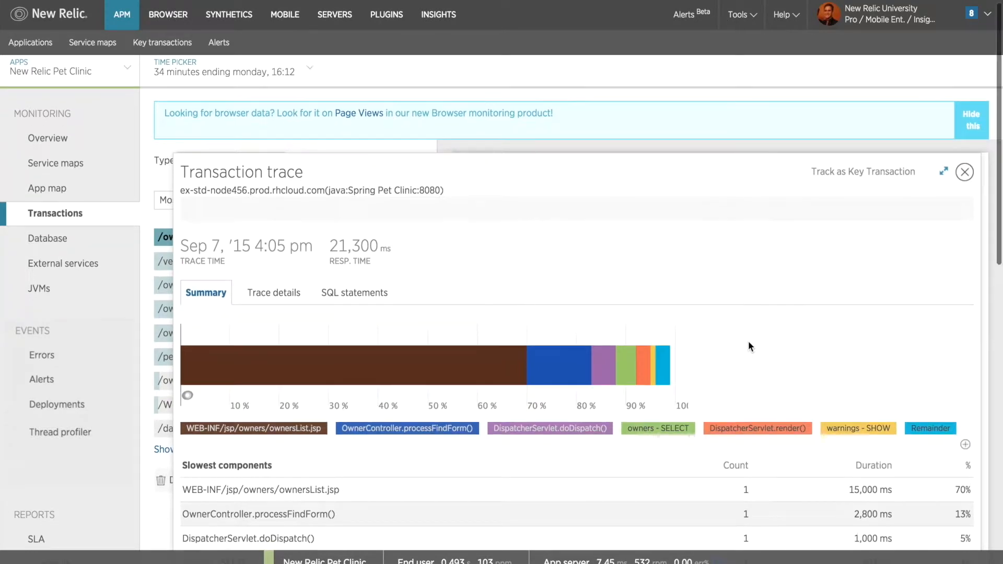
{"action": "scroll", "scroll_direction": "down", "scroll_amount": 3}
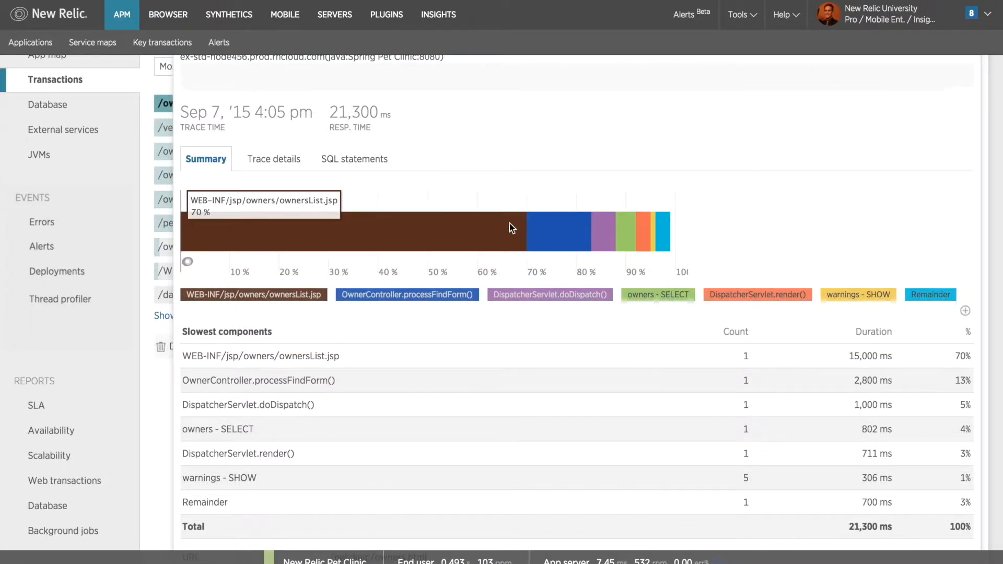
{"action": "mouse_move", "coordinate": [558, 232]}
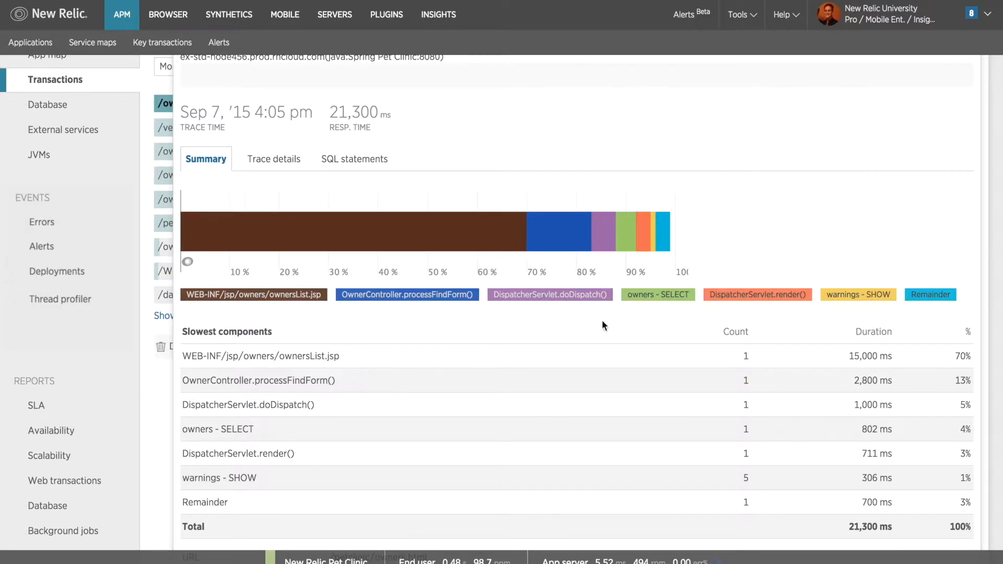
{"action": "scroll", "scroll_direction": "down", "scroll_amount": 3}
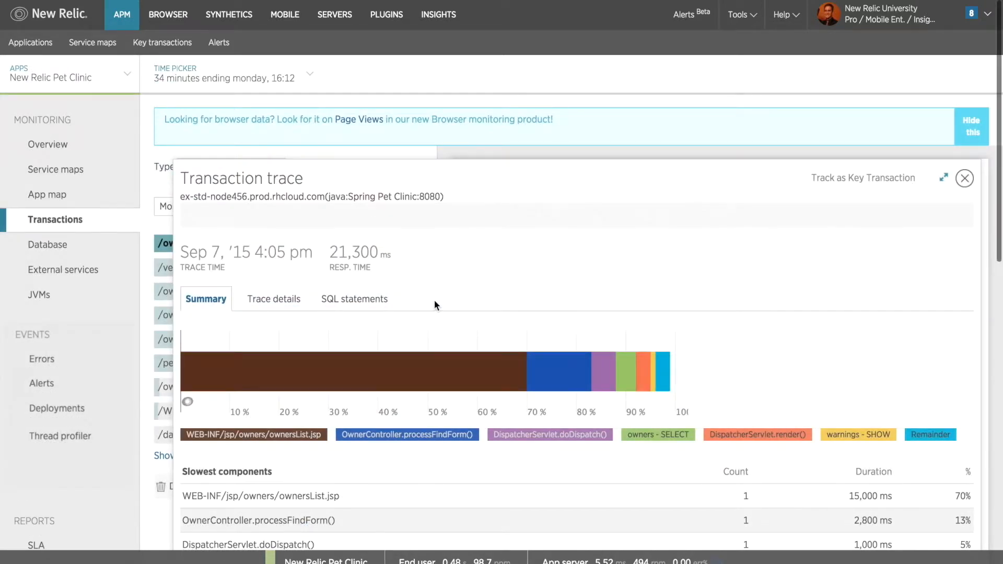
Switch to Trace details and expand performance problems, revealing processFindForm() at 4,400 ms.
{"action": "left_click", "coordinate": [274, 299]}
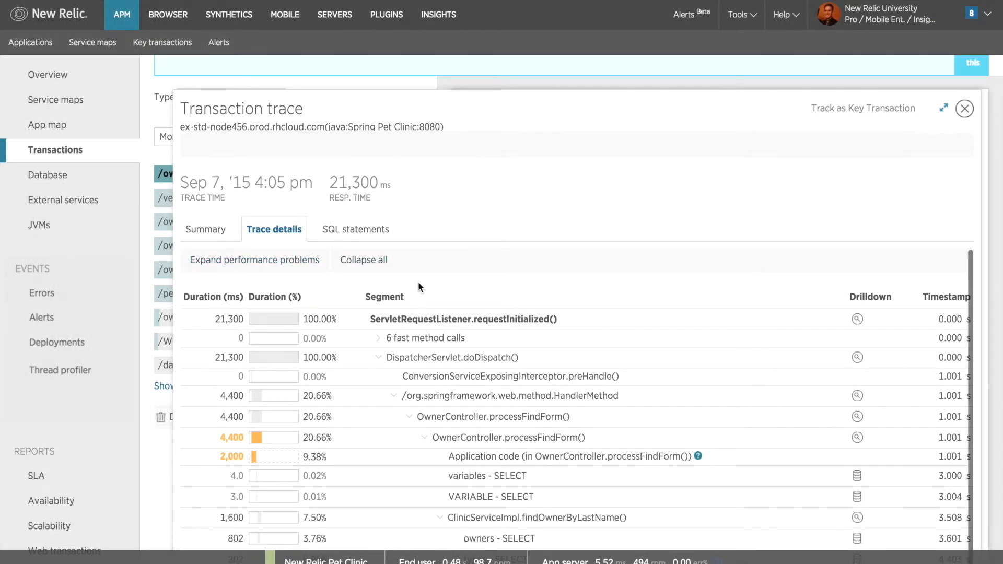
{"action": "left_click", "coordinate": [364, 259]}
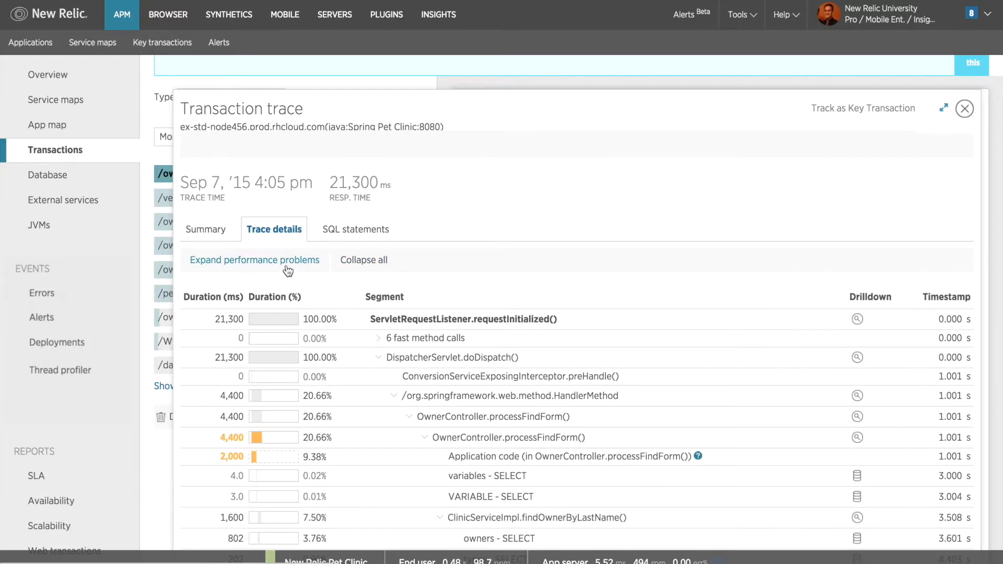
{"action": "left_click", "coordinate": [426, 339]}
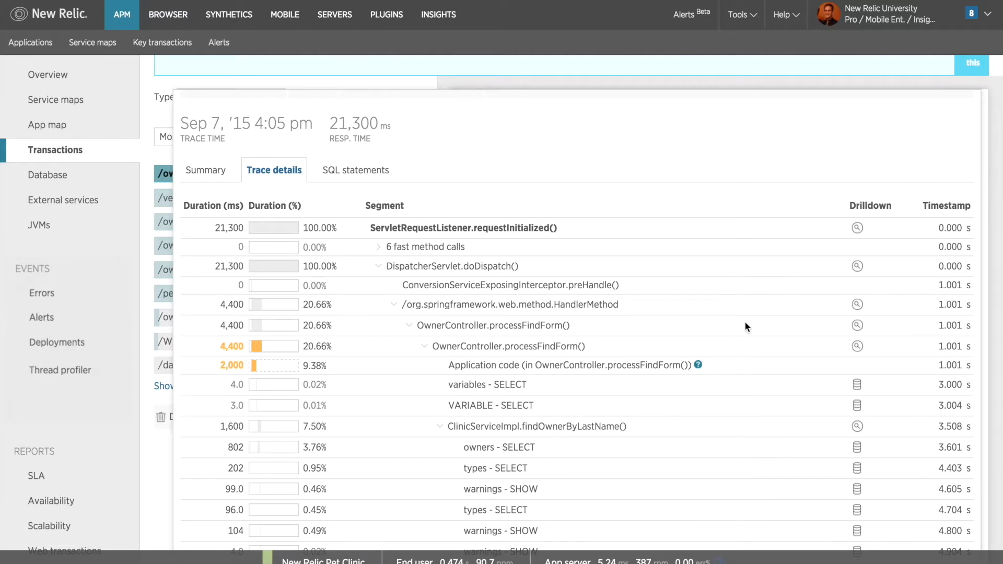
Scroll to the red WEB-INF/jsp/owners/ownersList.jsp row taking 15,000 ms.
{"action": "scroll", "scroll_direction": "down", "scroll_amount": 3}
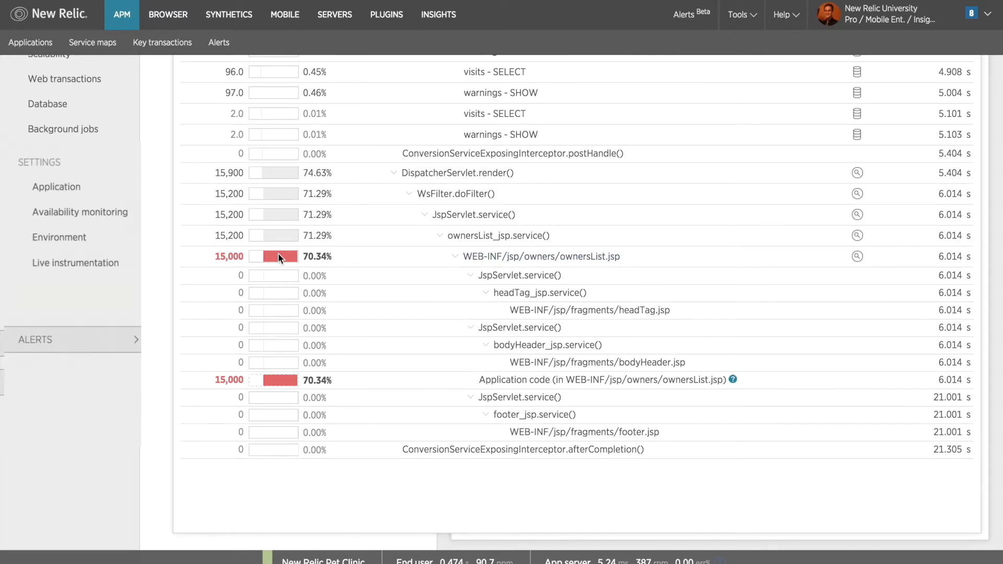
{"action": "mouse_move", "coordinate": [359, 247]}
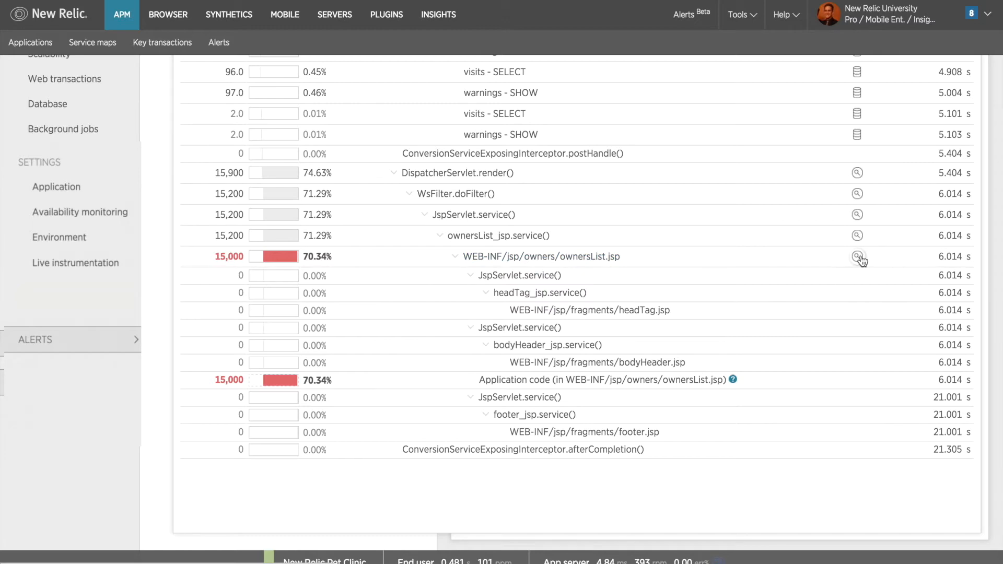
Show the help tooltip for the uninstrumented ownersList.jsp application code row.
{"action": "left_click", "coordinate": [857, 256]}
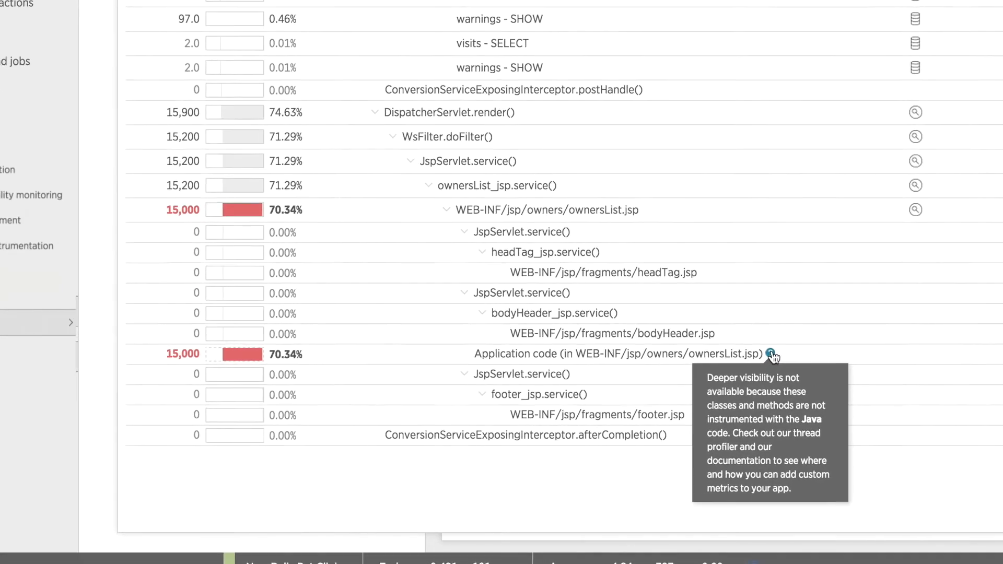
{"action": "scroll", "scroll_direction": "down", "scroll_amount": 3}
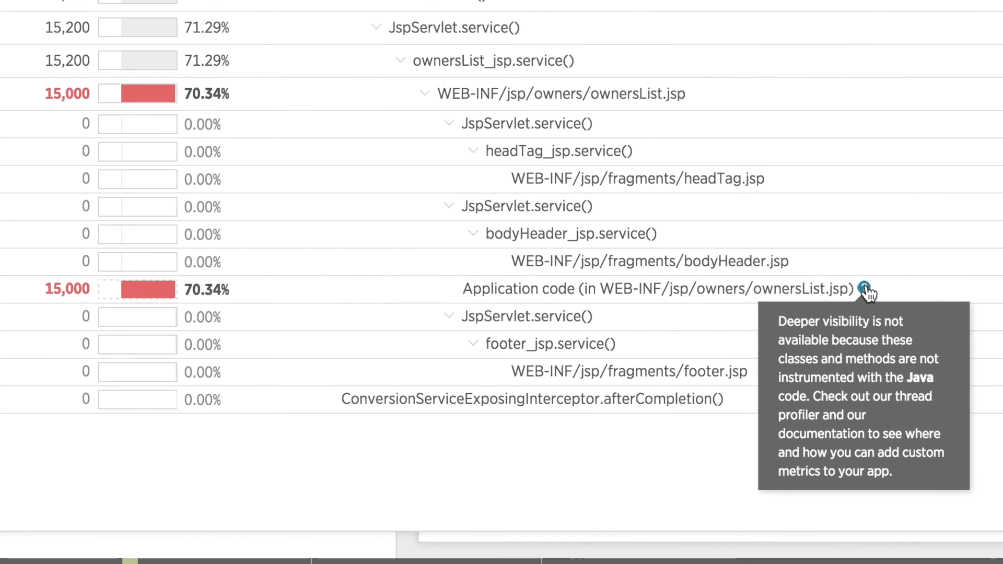